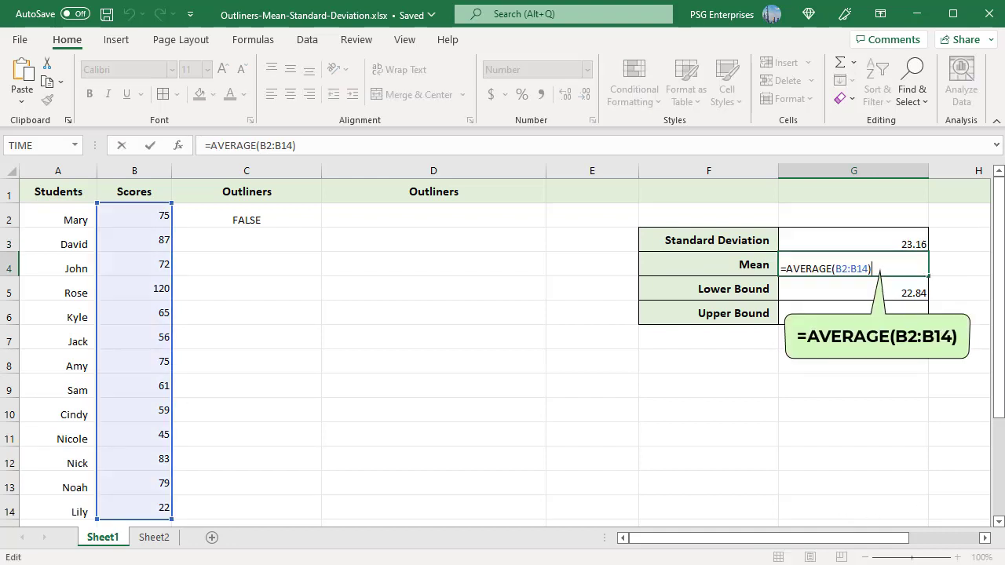
- Enter the mean =AVERAGE(B2:B14) in G4 and the upper bound =G4+(2*G3) in G6
key("Enter")
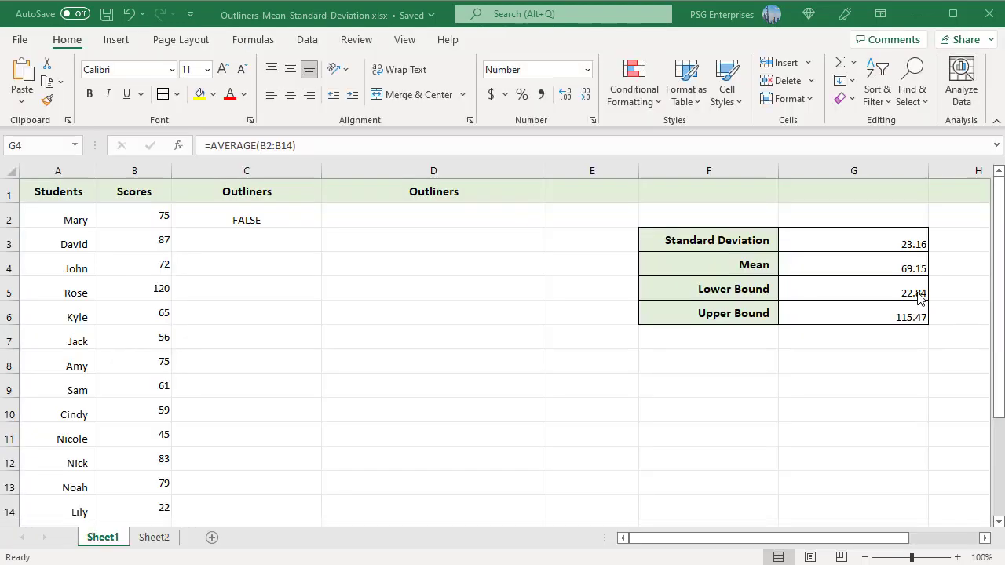
double_click(853, 289)
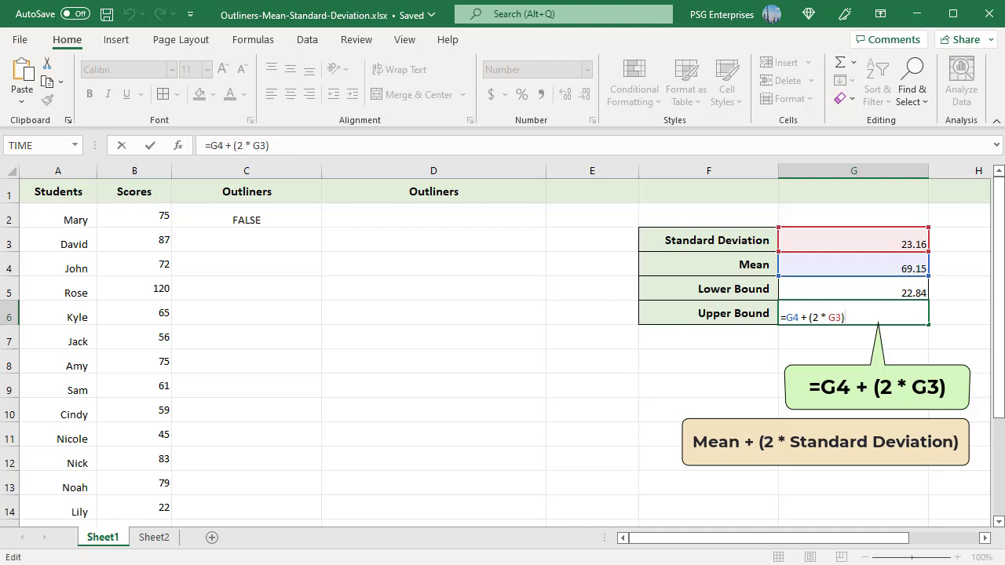
key("Enter")
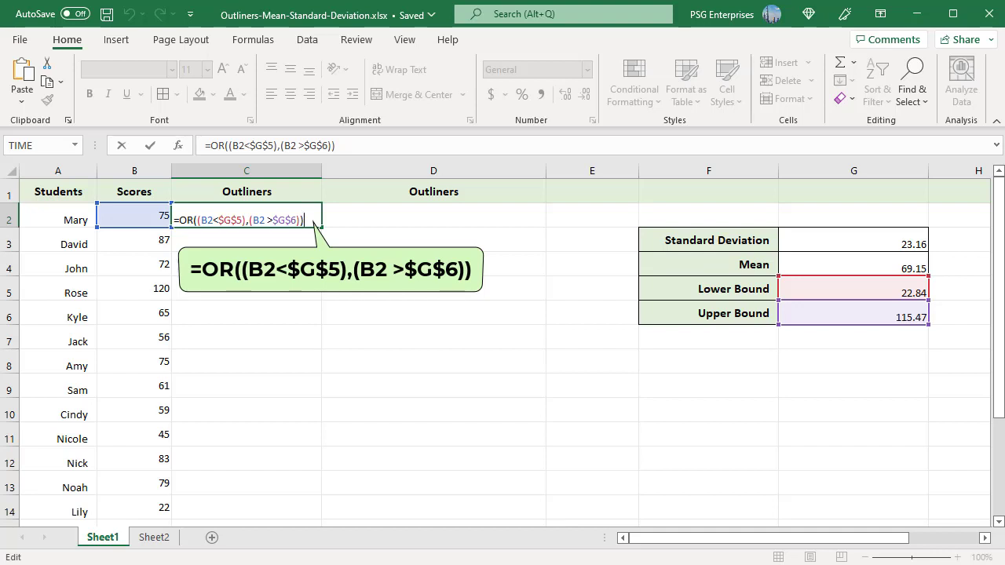
- Enter =OR((B2<$G$5),(B2>$G$6)) in C2 and fill it down for every student
key("Enter")
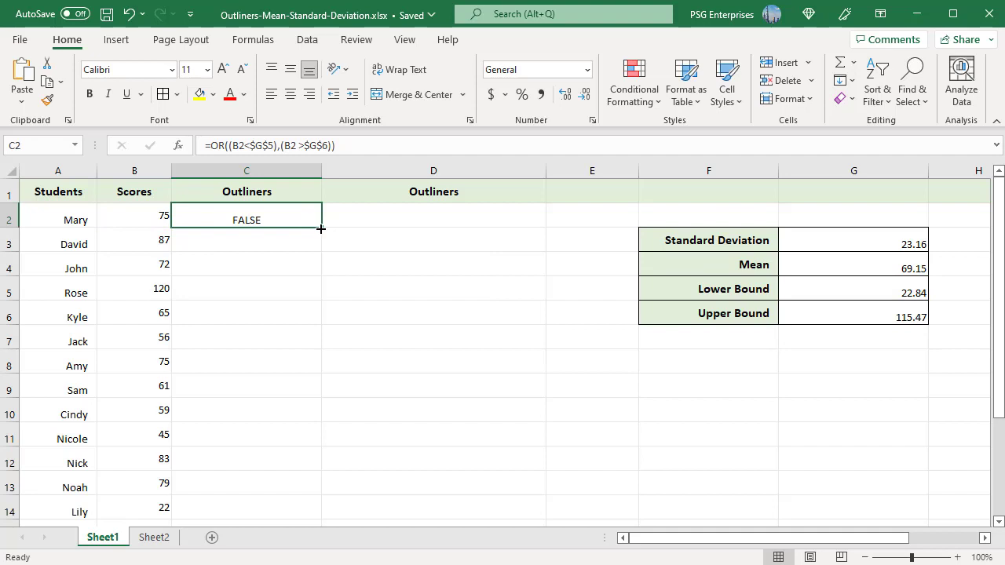
left_click_drag(321, 230, 320, 522)
type("=(B2 -$H$4) / $H$3")
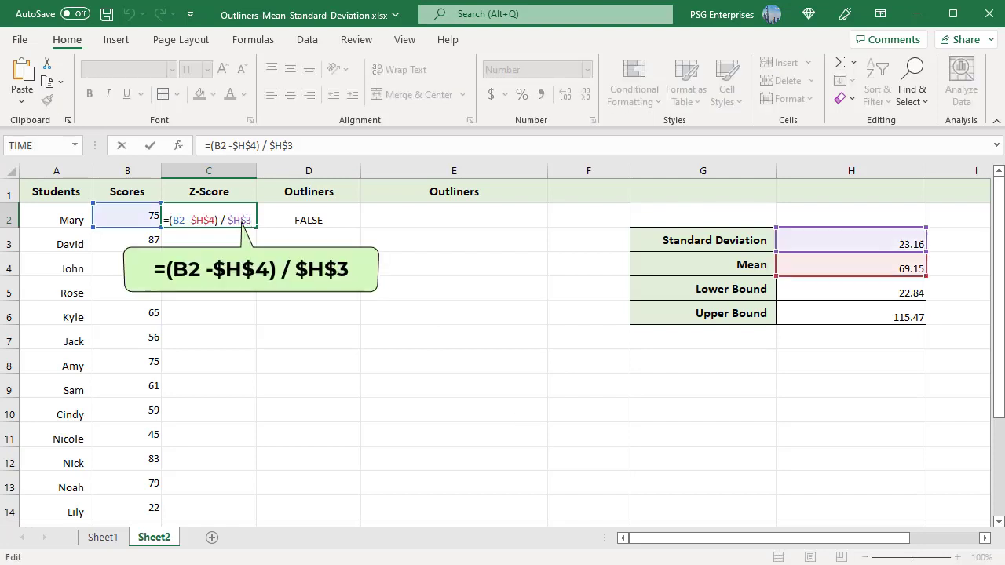
- Commit the Z-score formula in C2 and fill it down to C14
key("Enter")
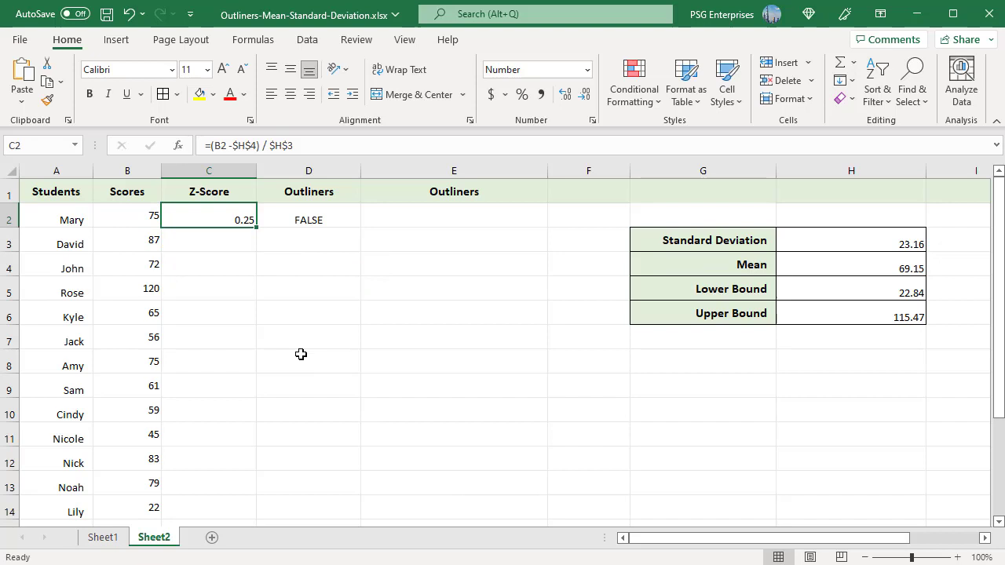
left_click_drag(254, 226, 253, 288)
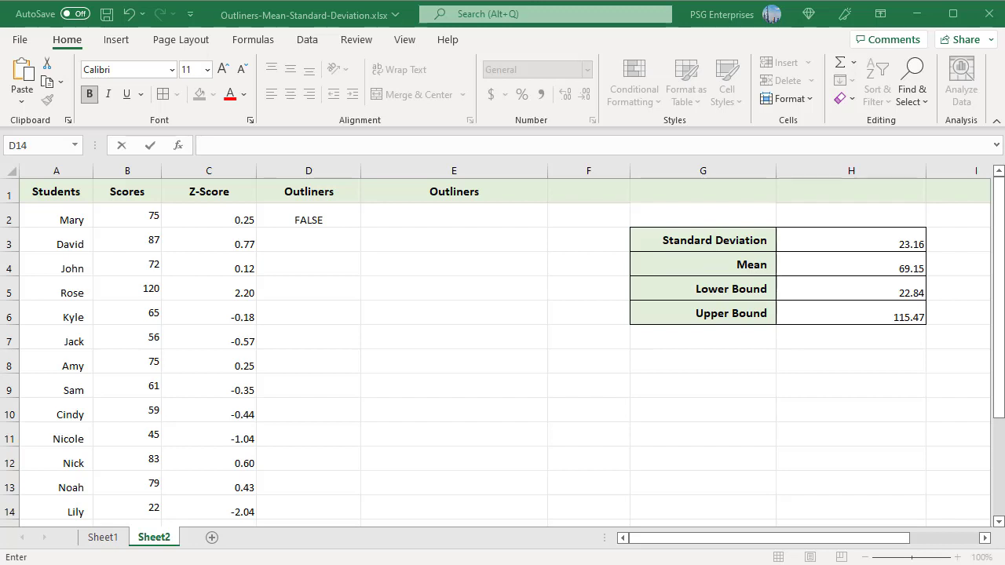
- Enter =OR((C2<-2),(C2>2)) in D2, then begin the nested IF Low/High formula in E2
type("=OR((C2<-2),(C2>2))")
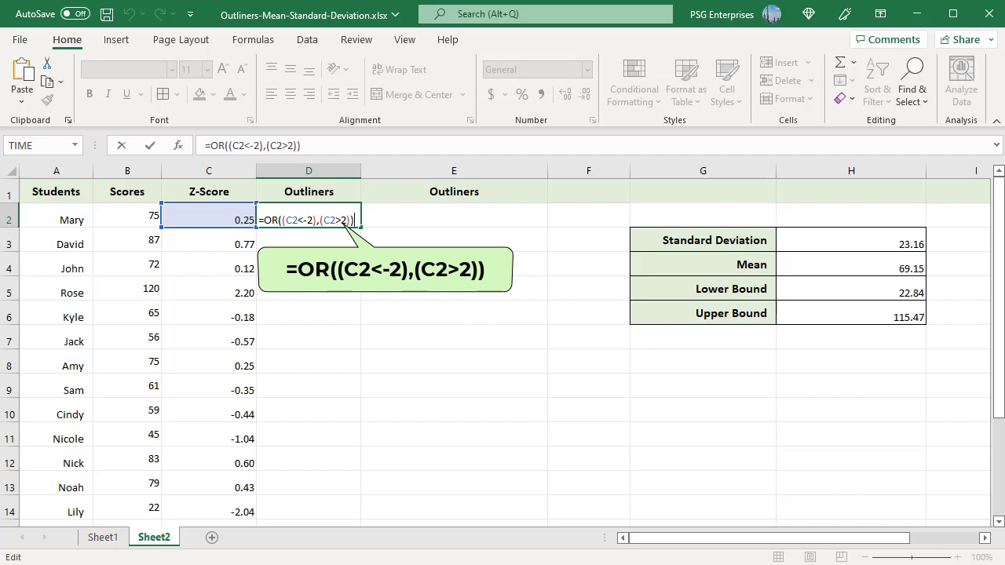
key("Enter")
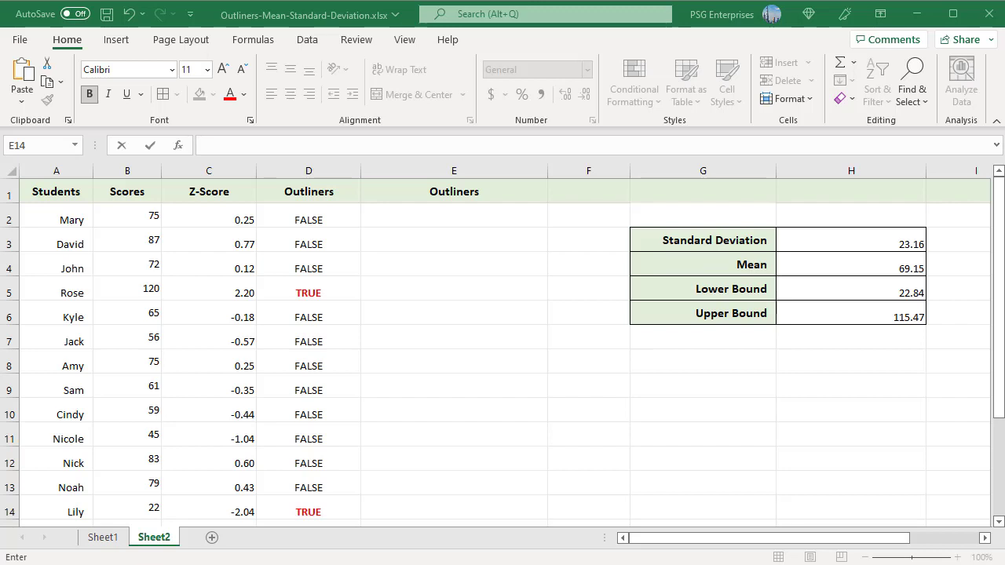
type("=IF(C2<-2,\"Low\",IF((C2 >2),\"High\",\"\"))")
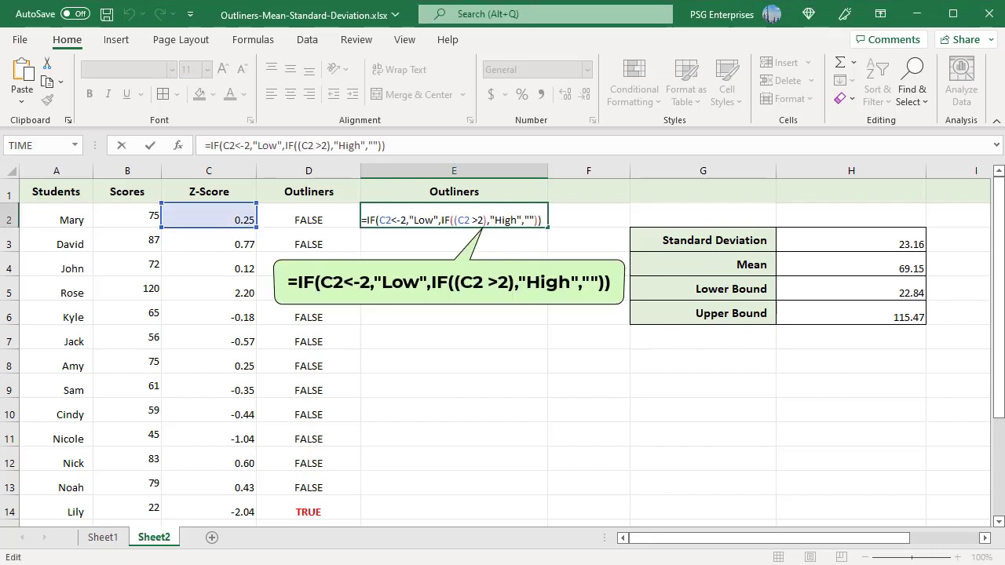